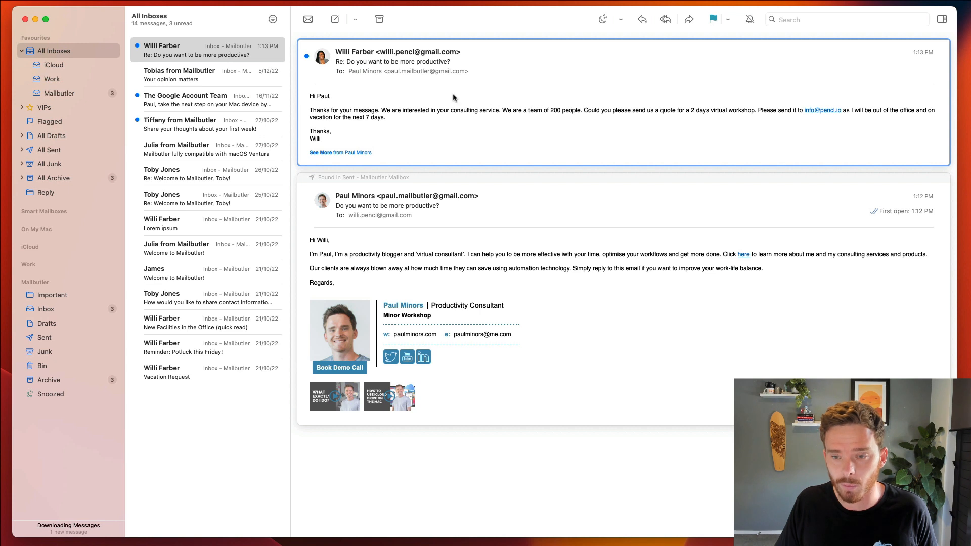
{"action": "mouse_move", "coordinate": [698, 113]}
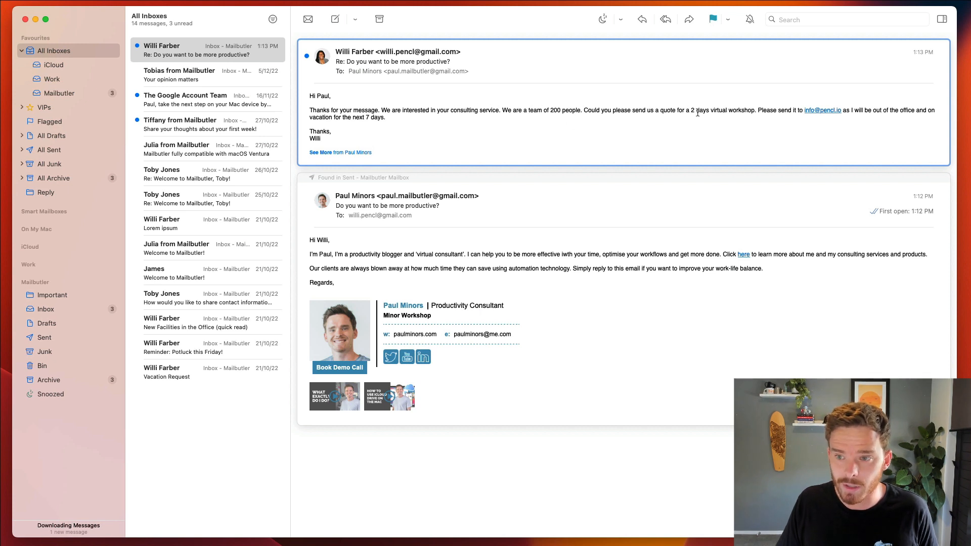
{"action": "mouse_move", "coordinate": [684, 118]}
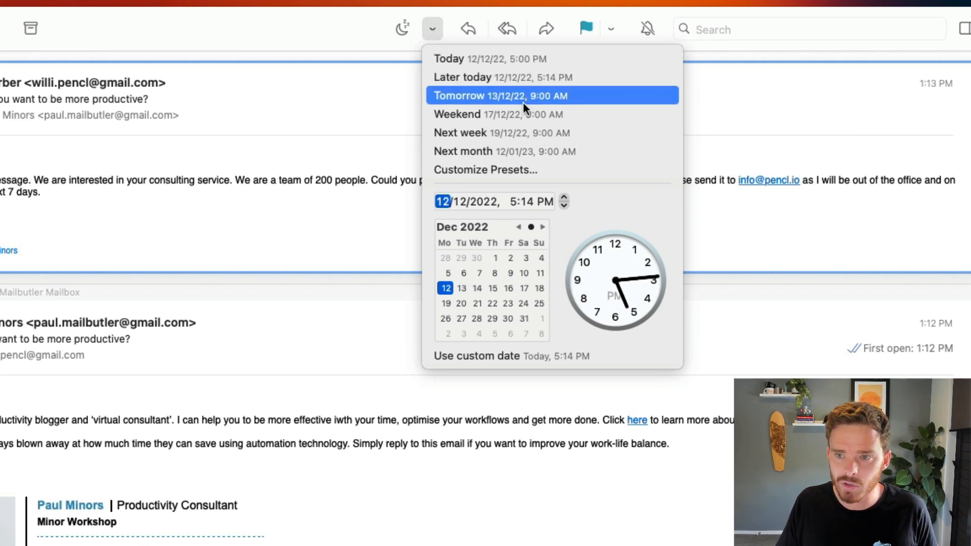
{"action": "mouse_move", "coordinate": [502, 132]}
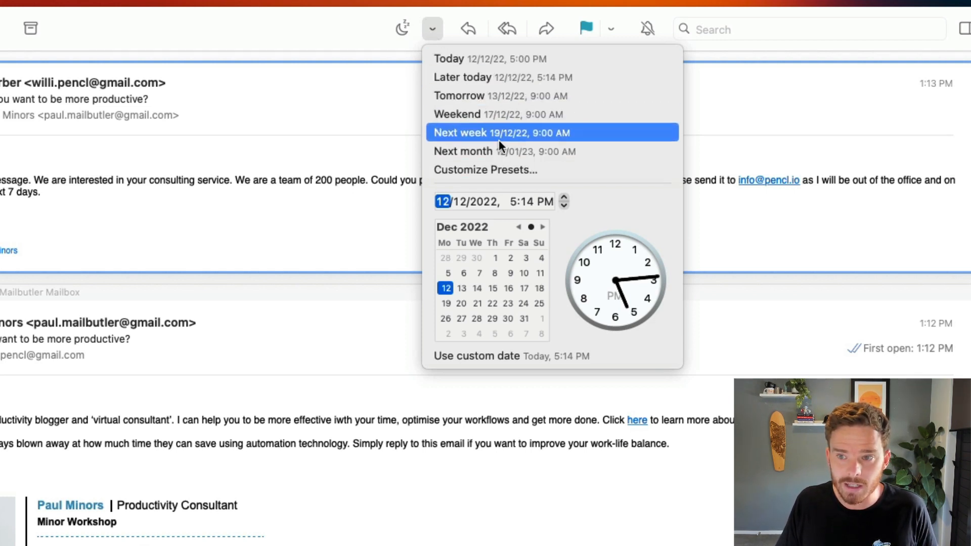
{"action": "mouse_move", "coordinate": [513, 87]}
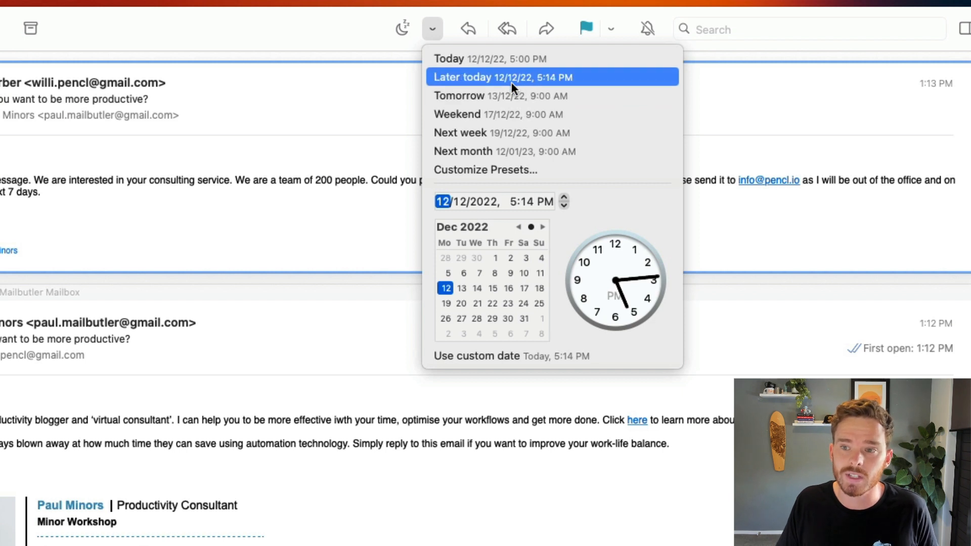
{"action": "mouse_move", "coordinate": [545, 114]}
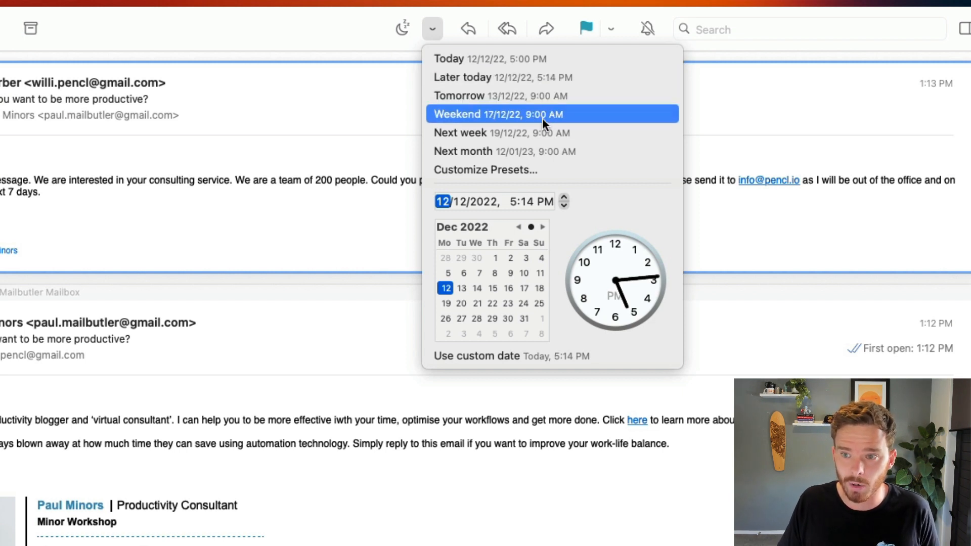
{"action": "mouse_move", "coordinate": [452, 217]}
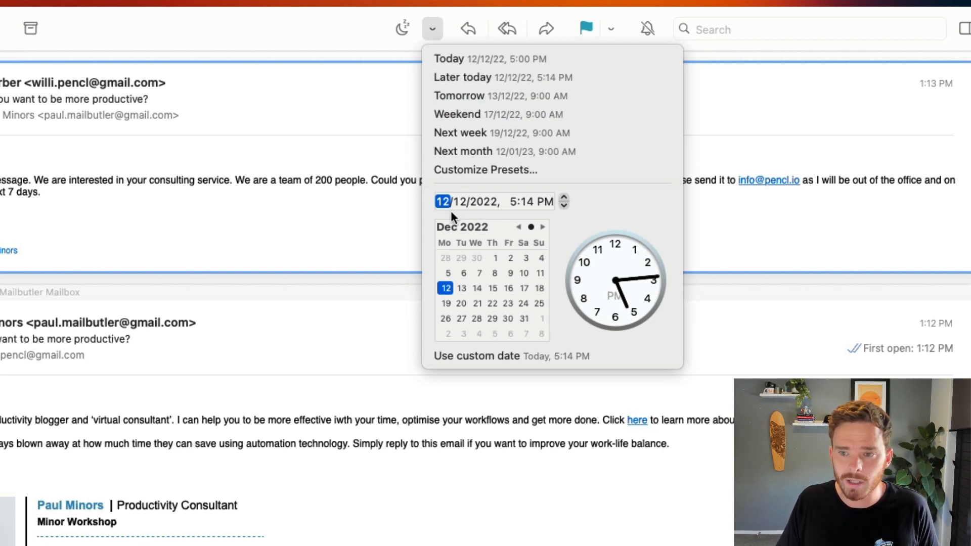
{"action": "left_click", "coordinate": [513, 202]}
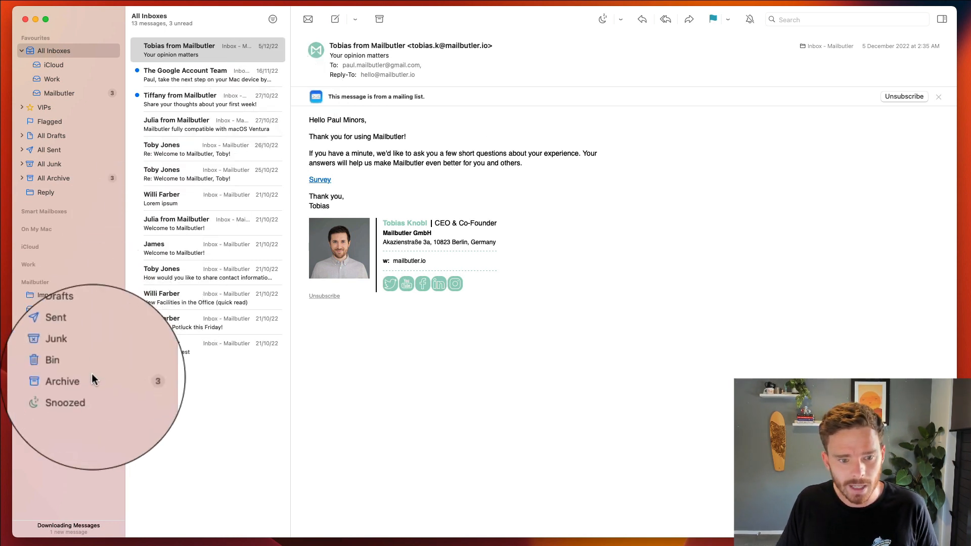
Step: Check the Snoozed mailbox to see Willi's quote email after snoozing it
{"action": "left_click", "coordinate": [65, 403]}
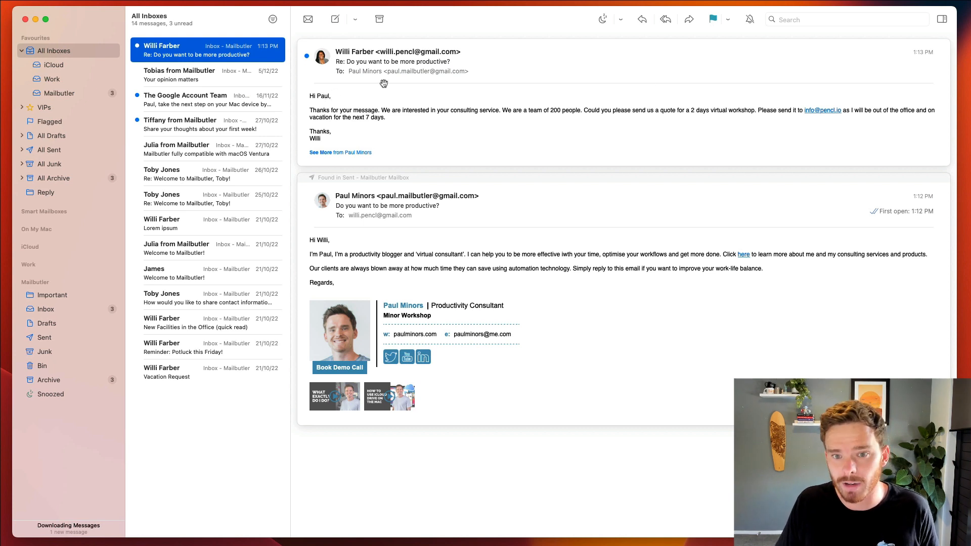
{"action": "mouse_move", "coordinate": [438, 135]}
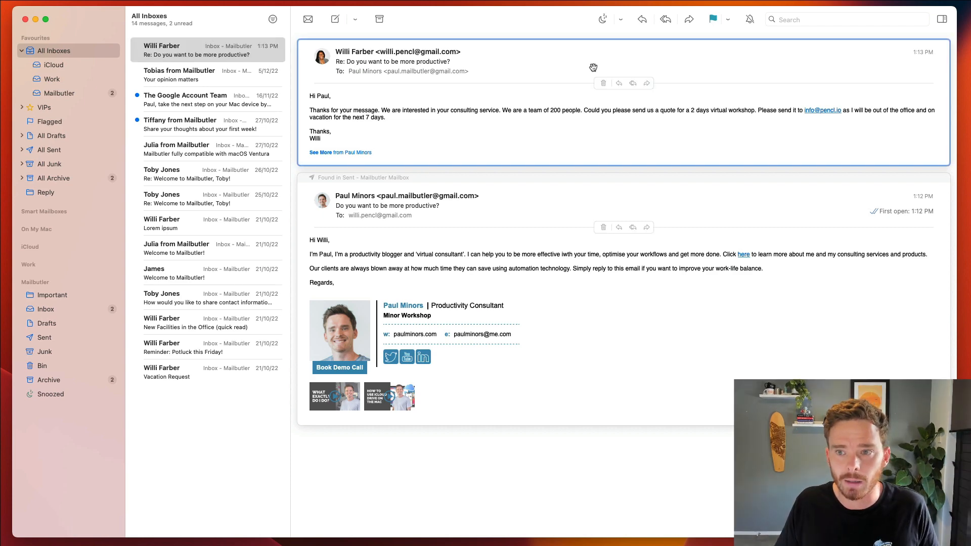
Step: Reach Customize Presets from the snooze dropdown for Willi's quote email
{"action": "left_click", "coordinate": [620, 20]}
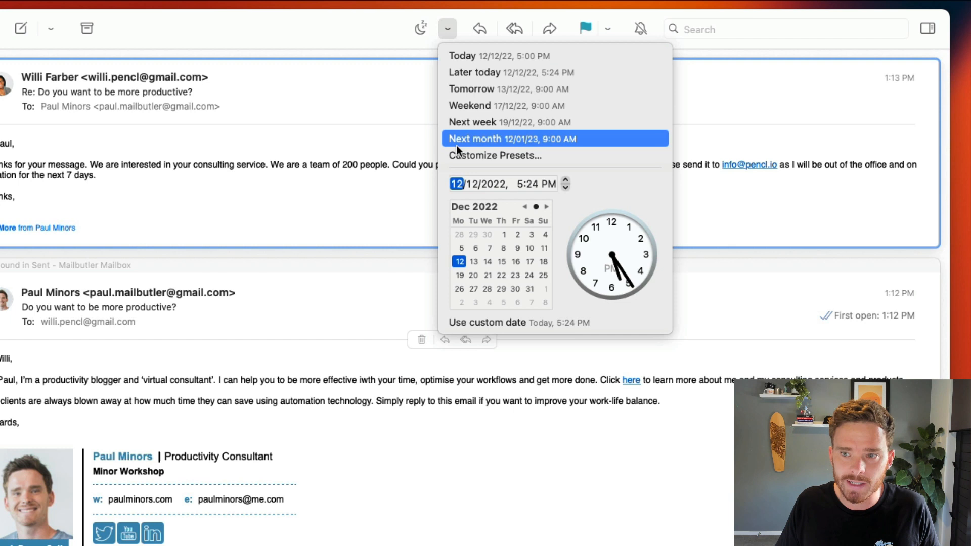
{"action": "left_click", "coordinate": [447, 28]}
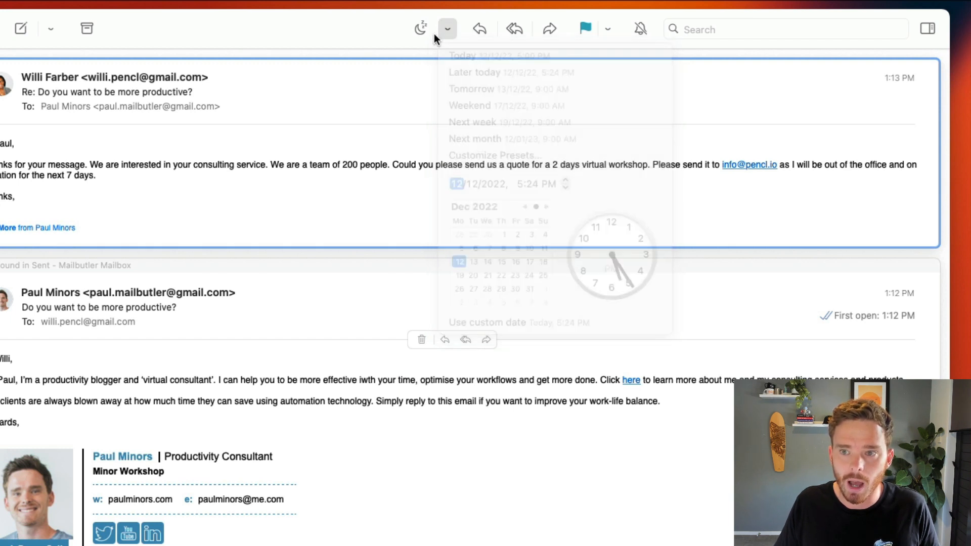
{"action": "left_click", "coordinate": [420, 28]}
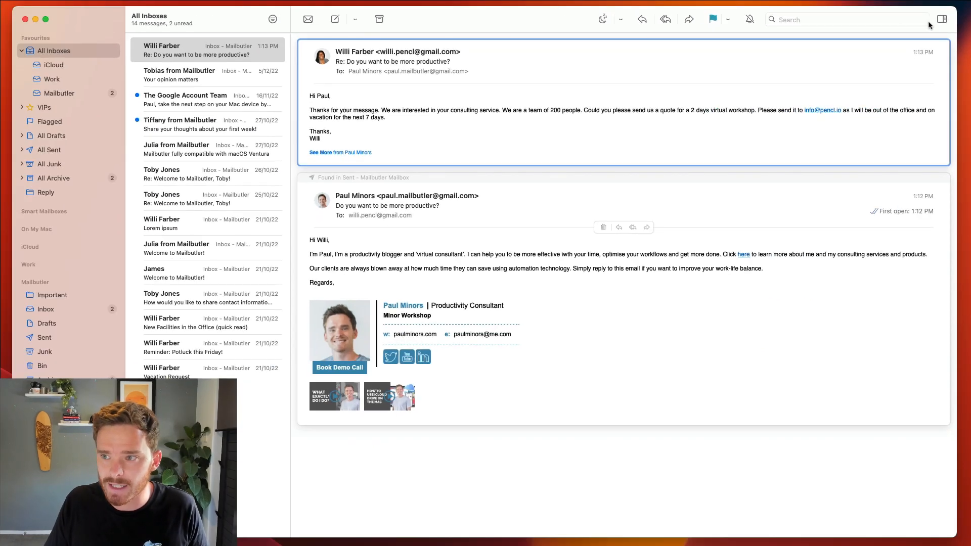
Step: Show the Mailbutler sidebar beside the email and go to its account settings
{"action": "left_click", "coordinate": [942, 19]}
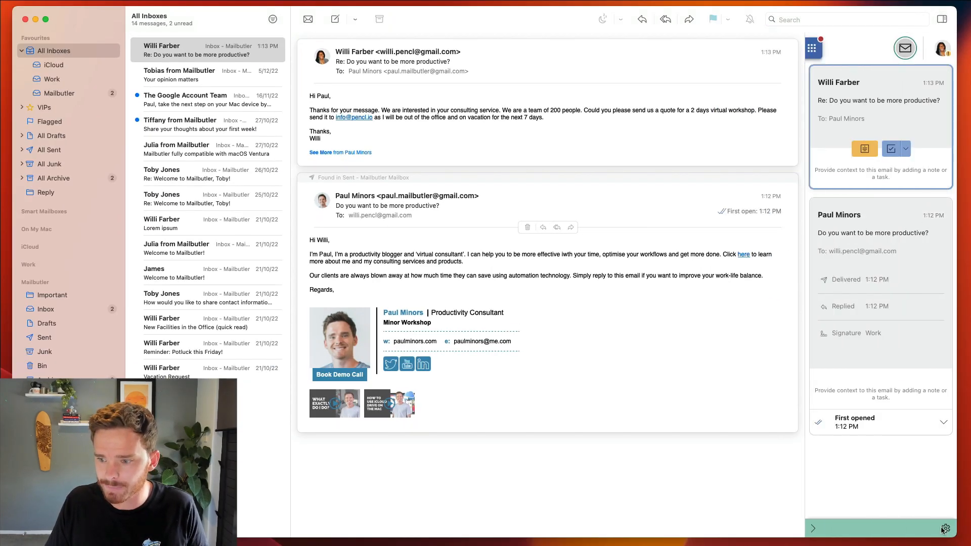
{"action": "left_click", "coordinate": [946, 529]}
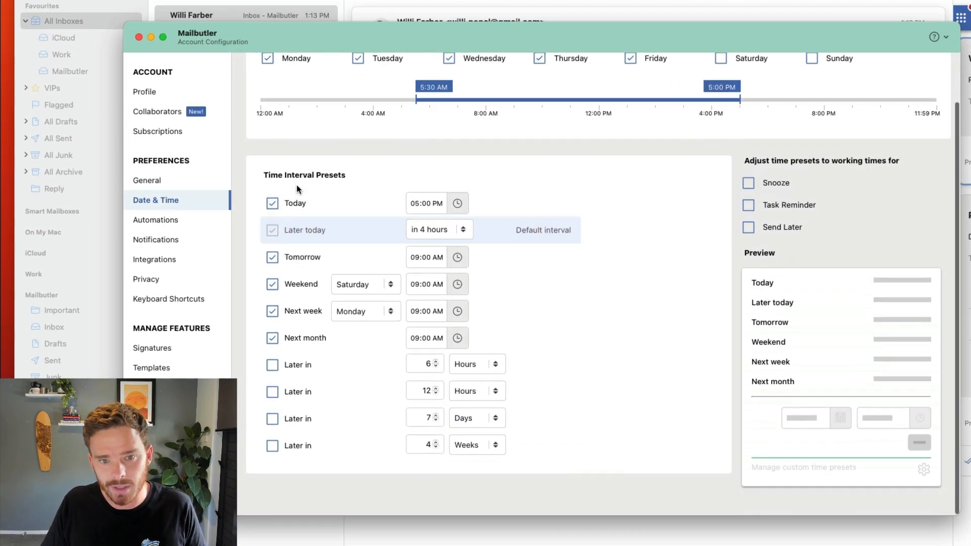
{"action": "mouse_move", "coordinate": [411, 215]}
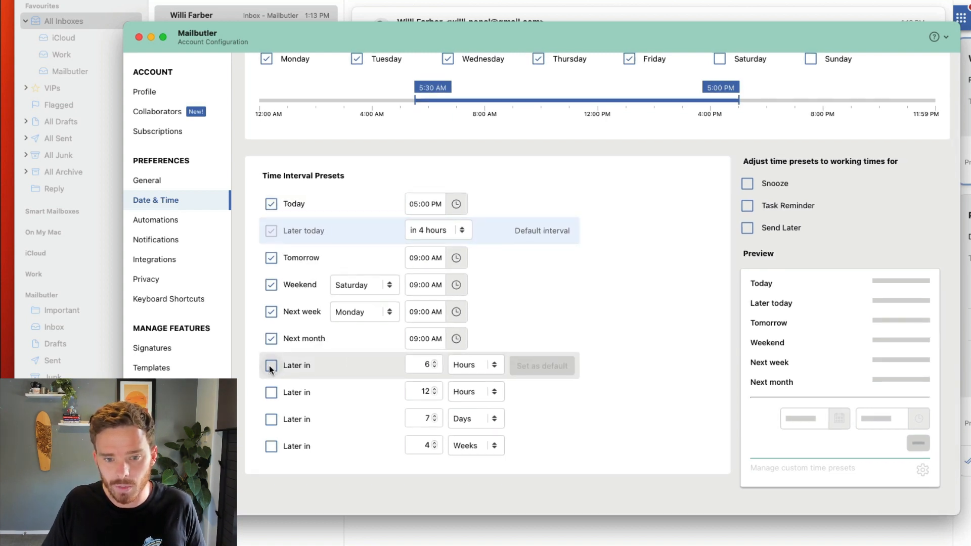
Step: Enable a 'Later in 2 Hours' snooze preset and set it as the default interval
{"action": "left_click", "coordinate": [271, 365]}
{"action": "type", "text": "2"}
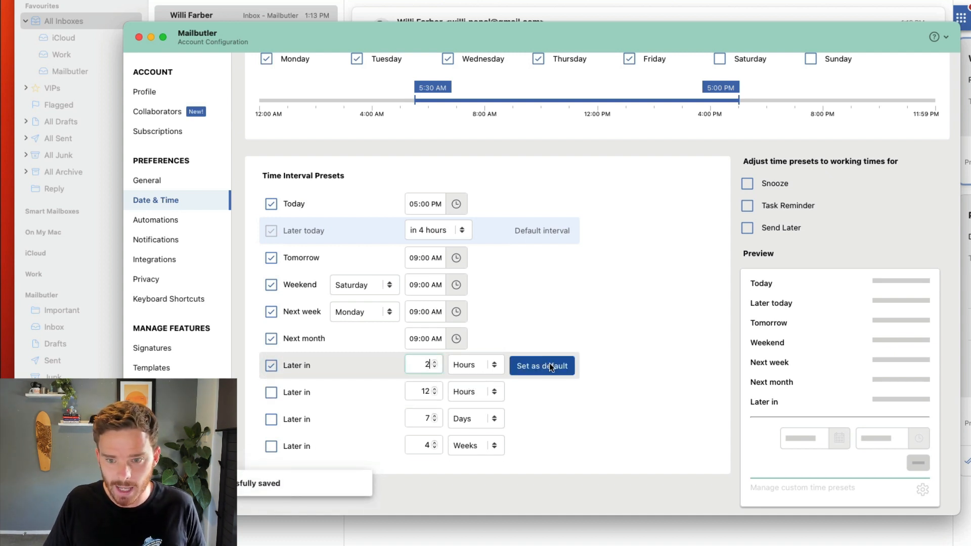
{"action": "left_click", "coordinate": [540, 365]}
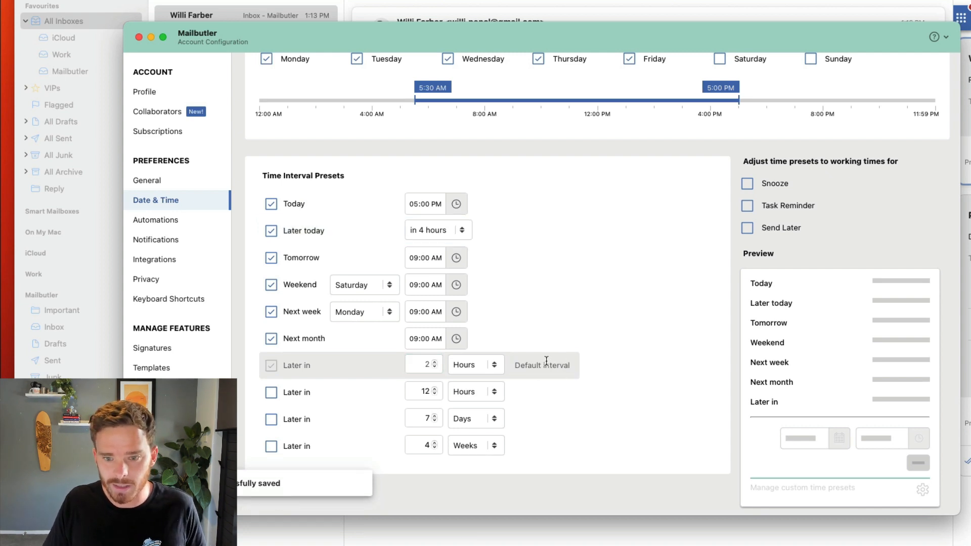
{"action": "mouse_move", "coordinate": [487, 371]}
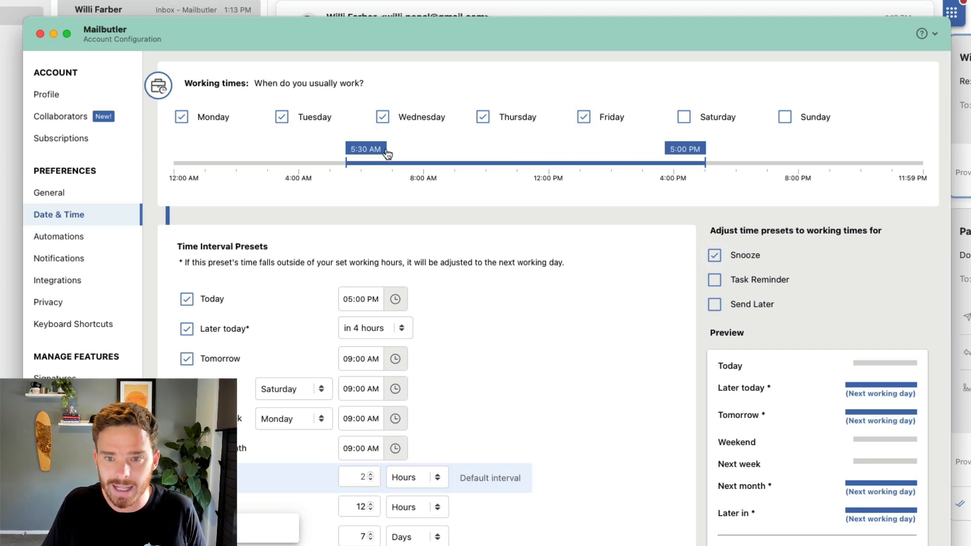
{"action": "mouse_move", "coordinate": [347, 167]}
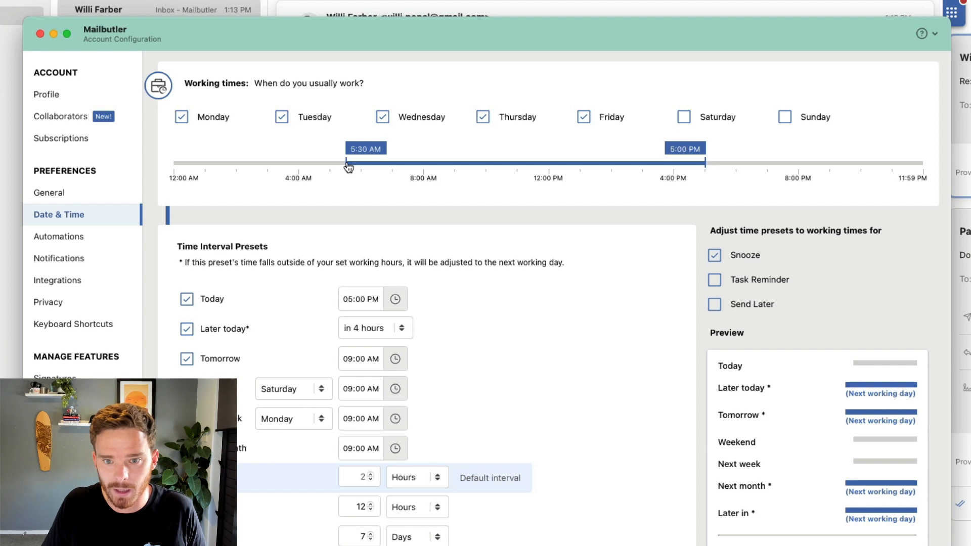
Step: Move the working-times start handle from 5:30 AM to 7:00 AM
{"action": "left_click_drag", "start_coordinate": [349, 163], "coordinate": [394, 163]}
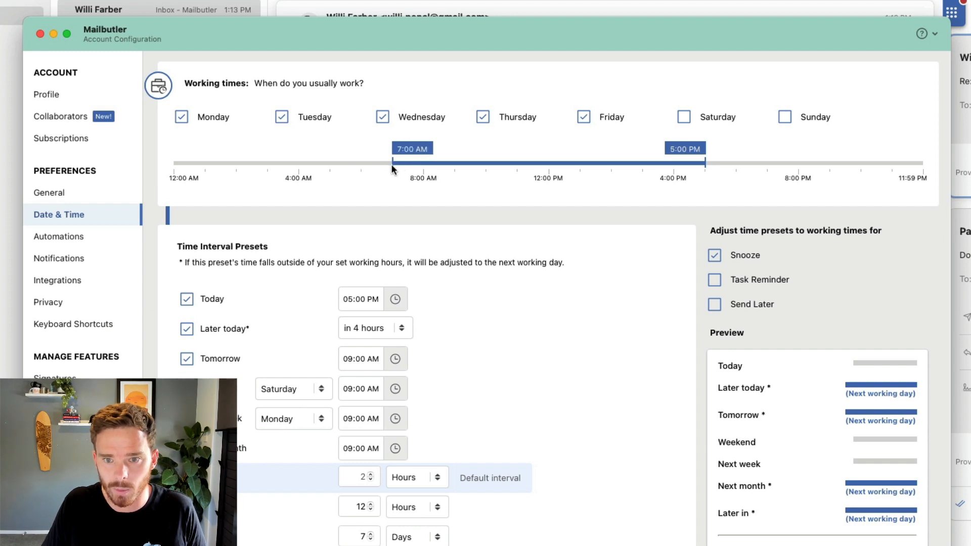